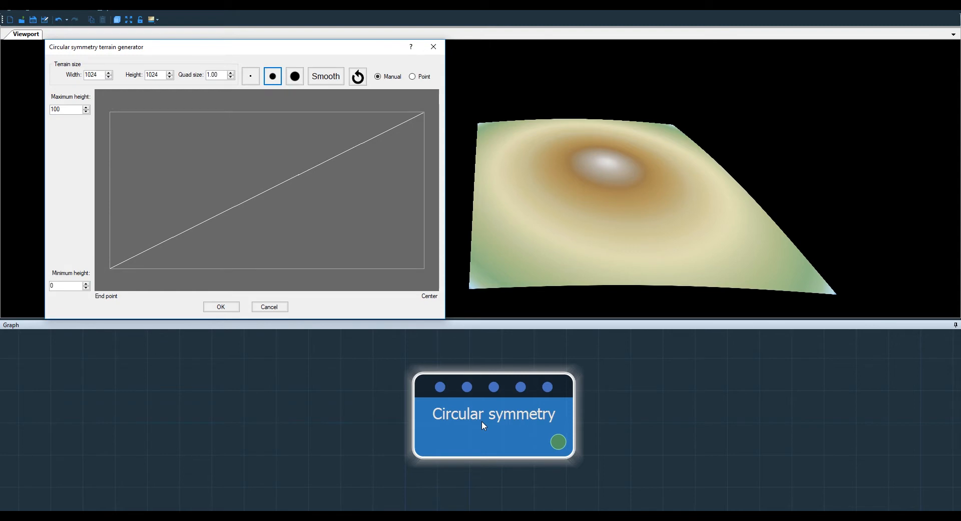
mouse_move(500, 74)
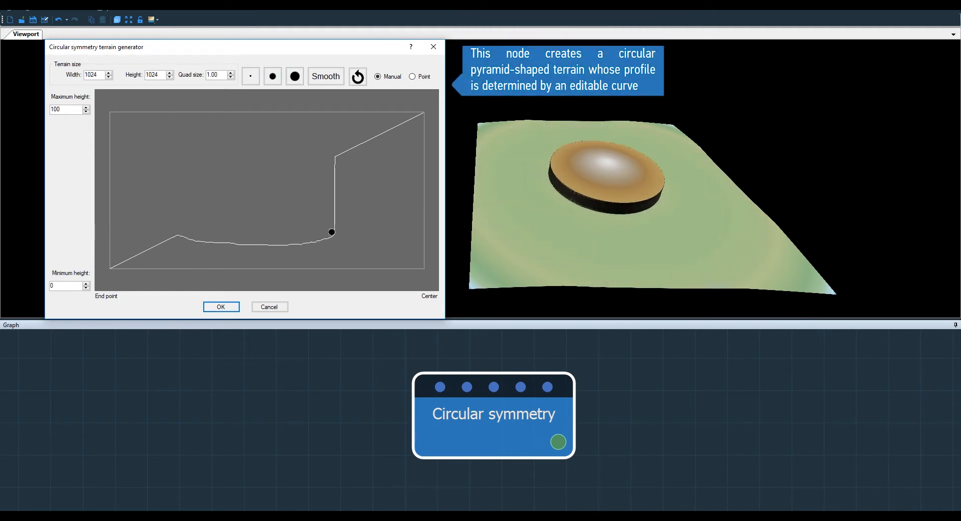
- Sketch a freehand profile with a central hump and lowered centre end, forming a peaked ring
drag(332, 232, 318, 243)
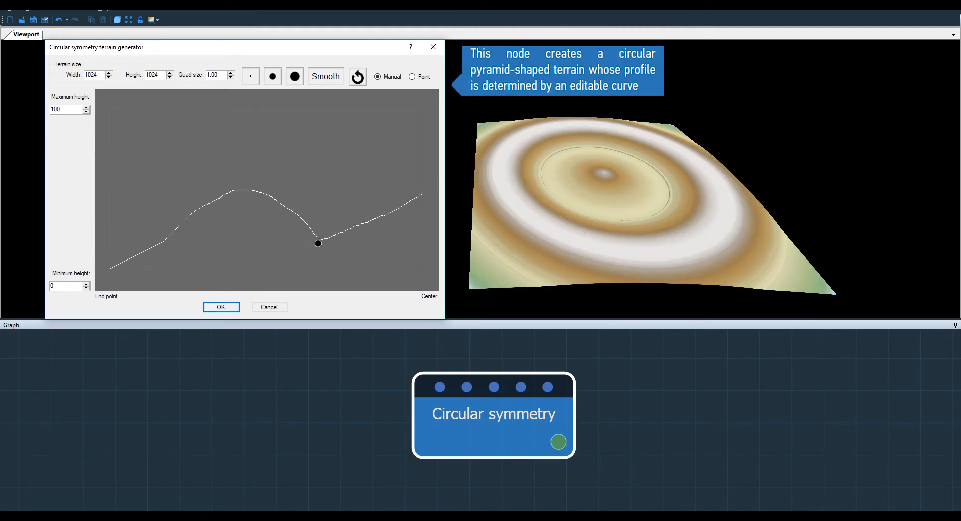
drag(318, 244, 190, 219)
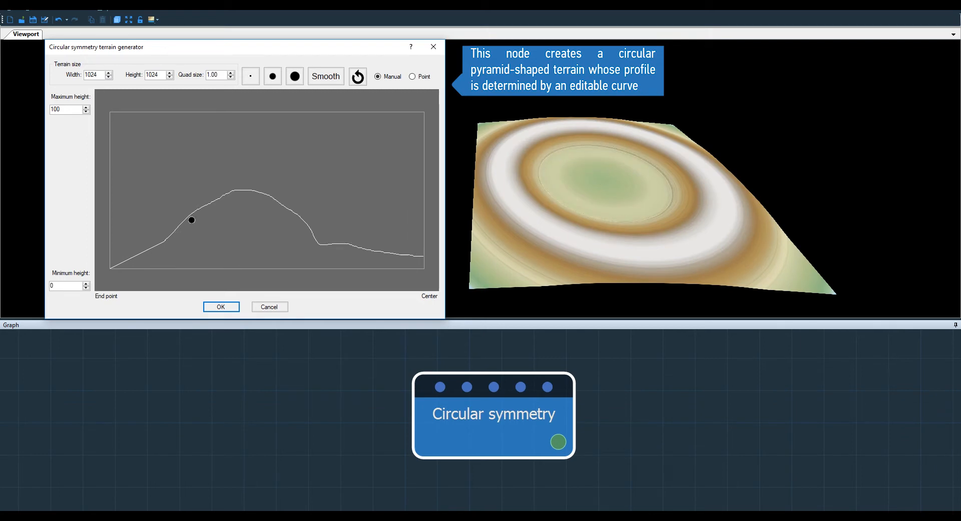
drag(192, 219, 203, 186)
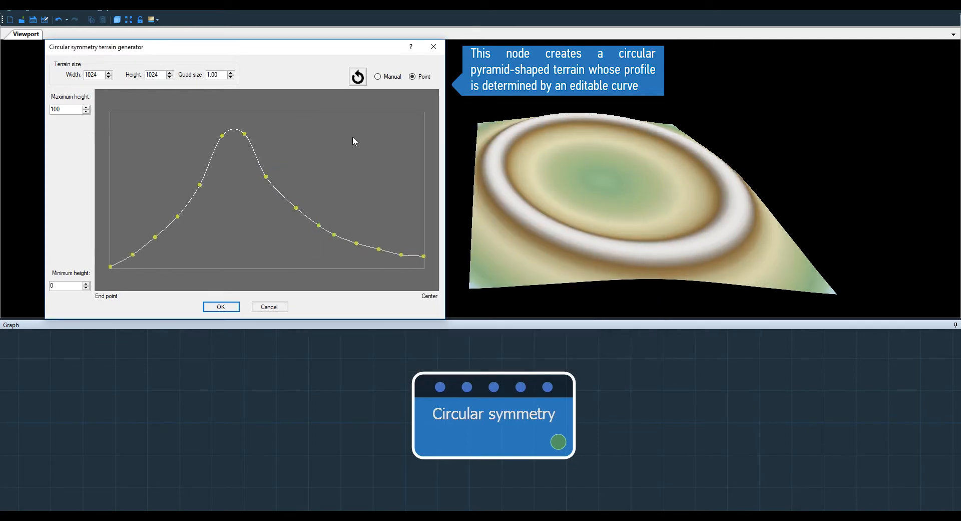
- Remove a surplus control point and raise the centre-end point to add an inner rise
click(377, 76)
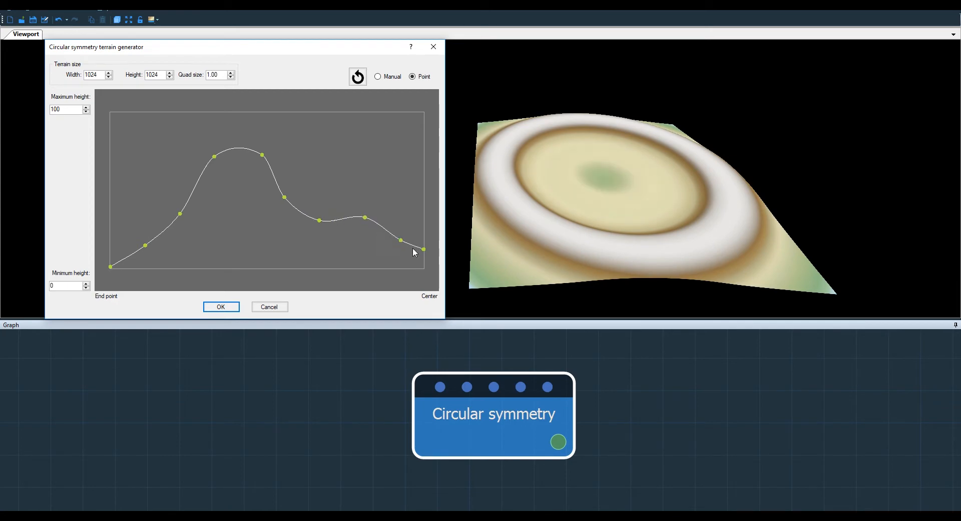
drag(421, 249, 422, 187)
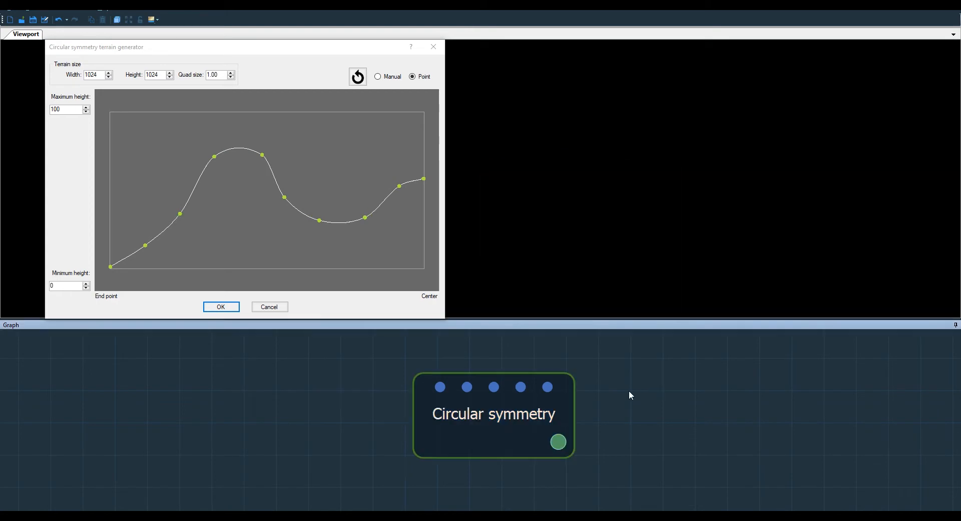
- Load the larger eroded-terrain graph and enter the Circular symmetry node's profile editor
click(220, 307)
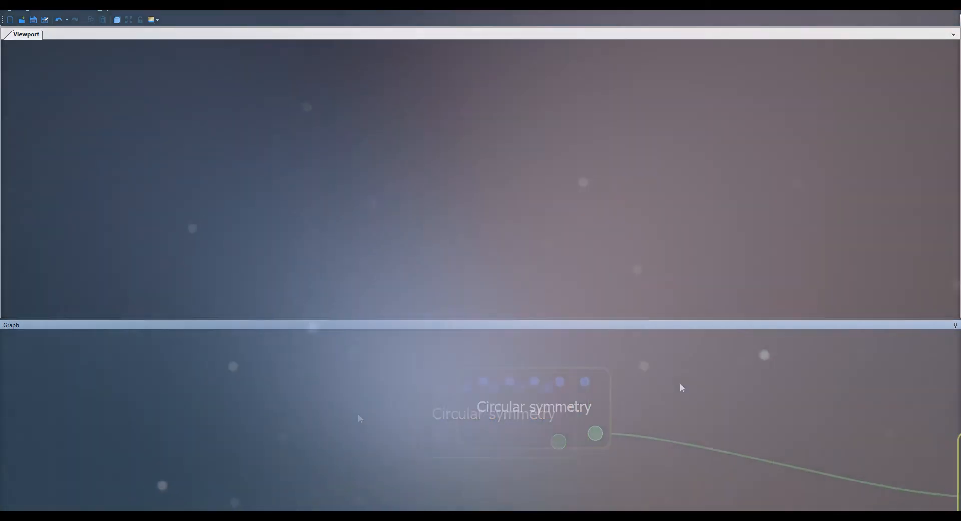
double_click(401, 431)
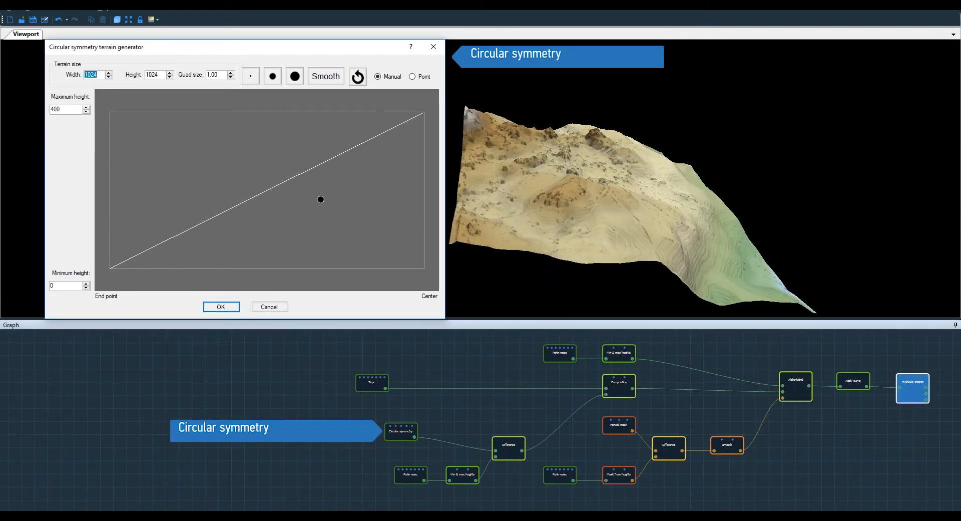
- Draw a peaked freehand profile and request its conversion to a point curve
drag(320, 198, 244, 198)
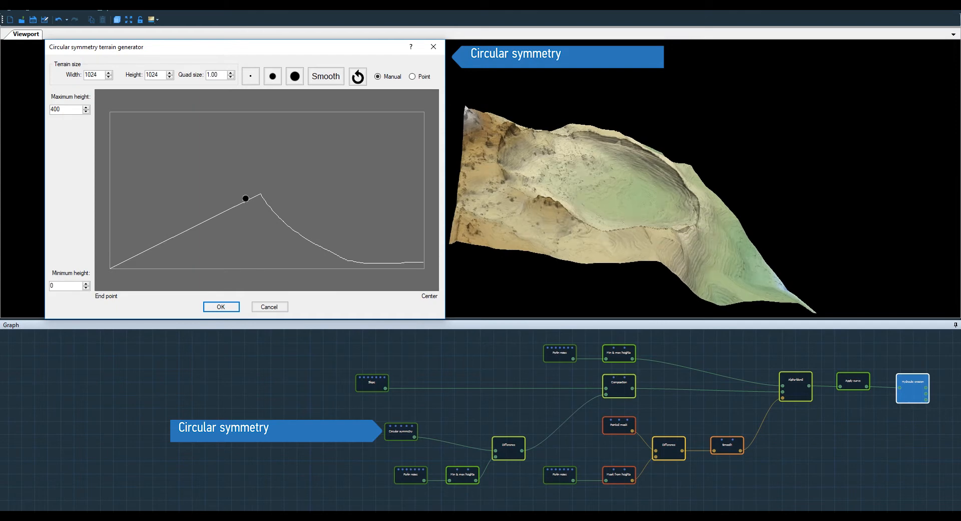
click(325, 76)
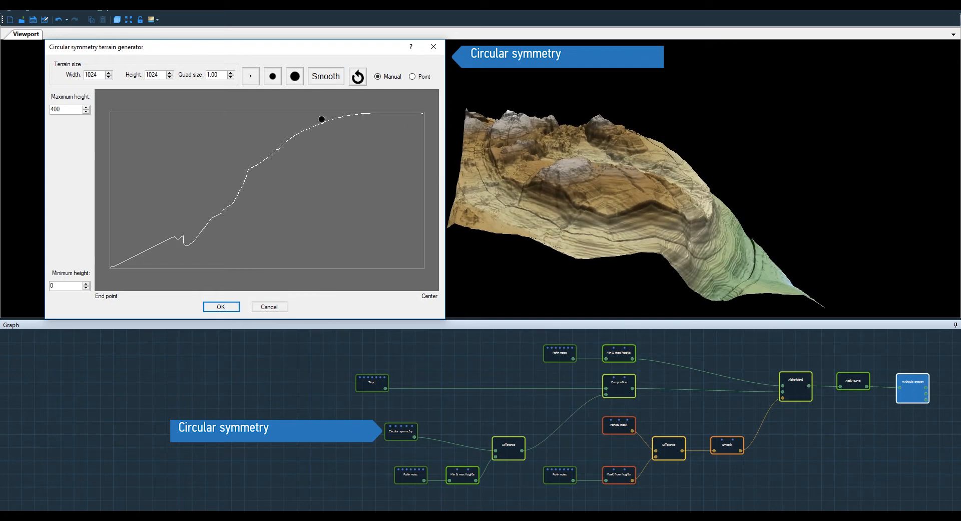
click(325, 76)
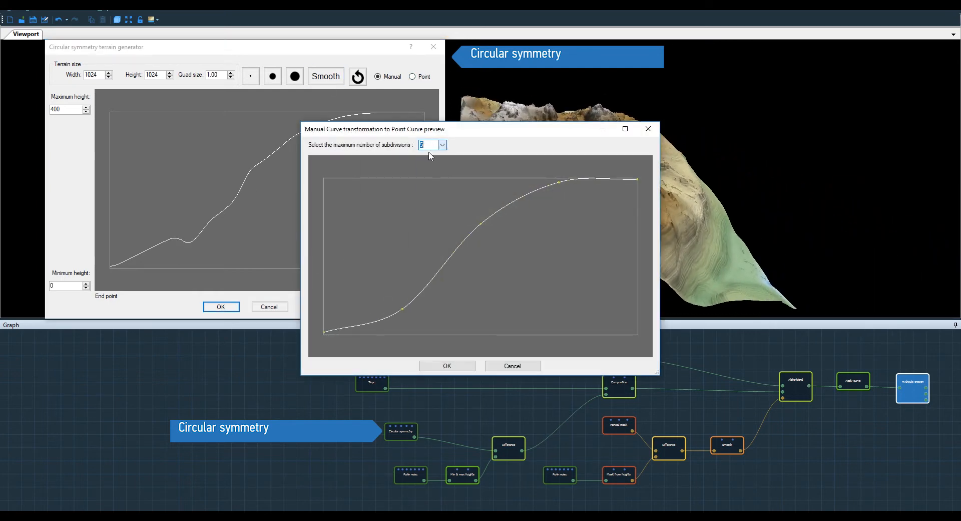
- Accept the conversion, then drag points into a high rim and minimum-height trough for a crater
click(447, 365)
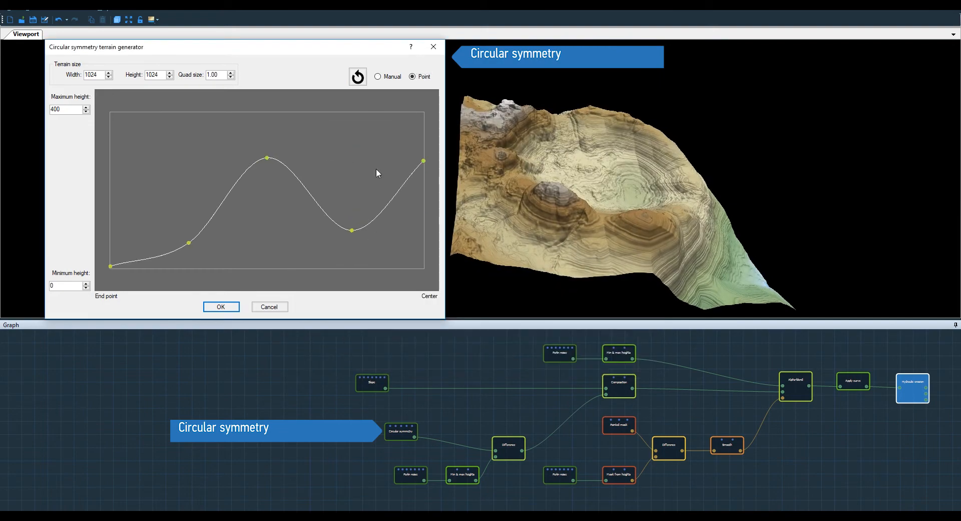
drag(189, 242, 190, 191)
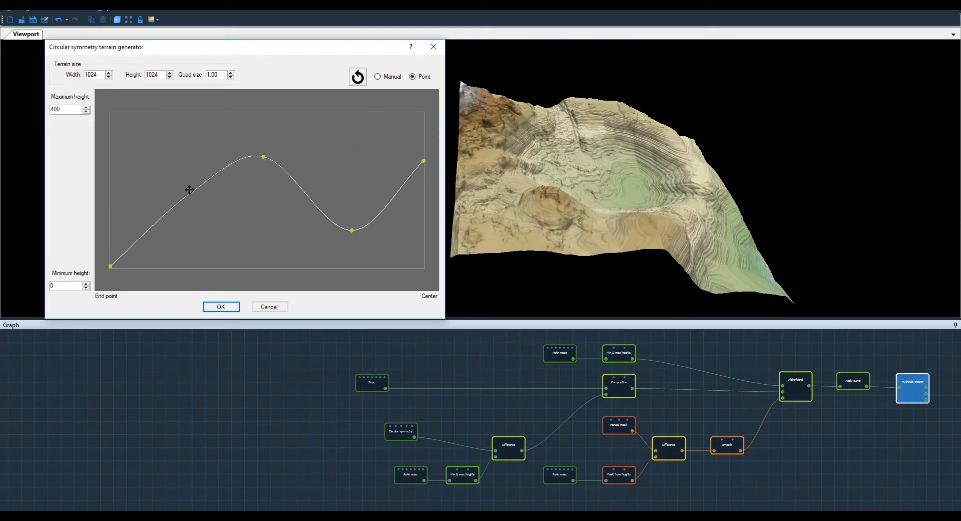
drag(423, 161, 422, 197)
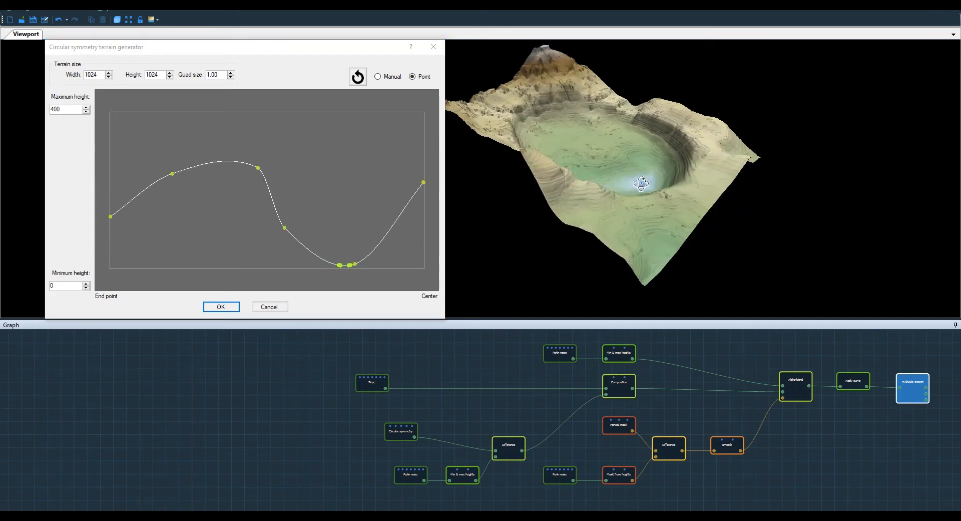
drag(641, 183, 642, 187)
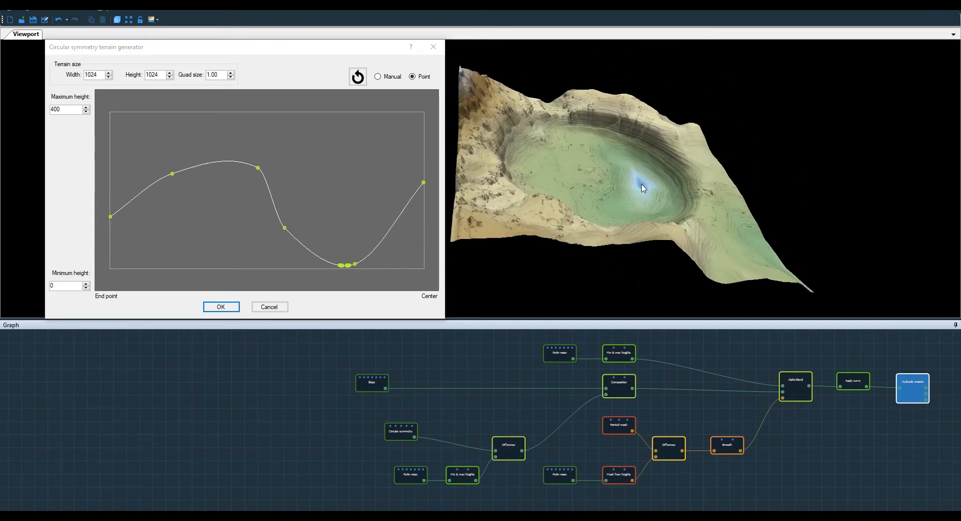